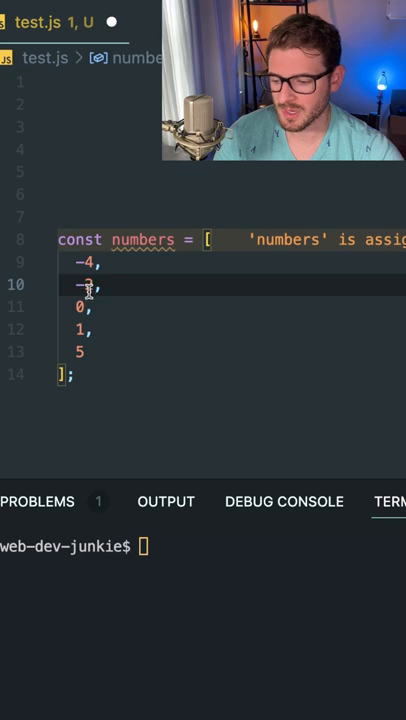
{"action": "type", "text": "2"}
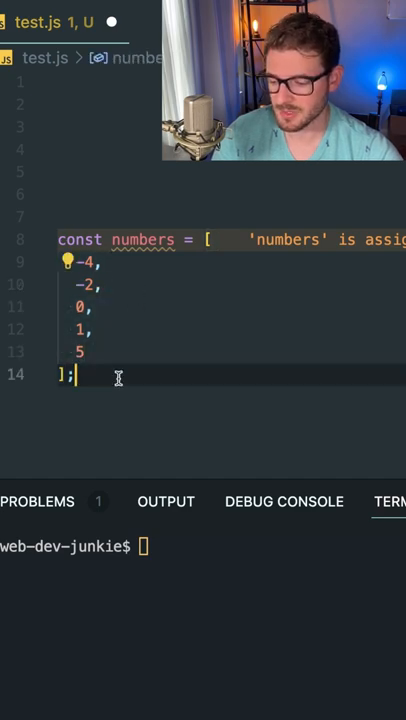
{"action": "type", "text": "numbers.splice("}
{"action": "left_click", "coordinate": [203, 547]}
{"action": "type", "text": "node test.js"}
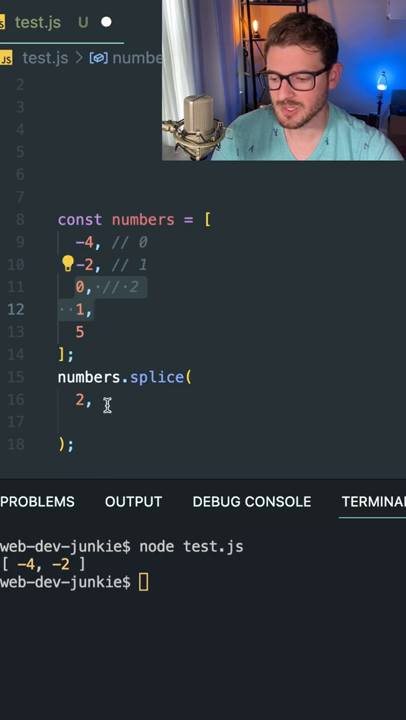
{"action": "type", "text": "2"}
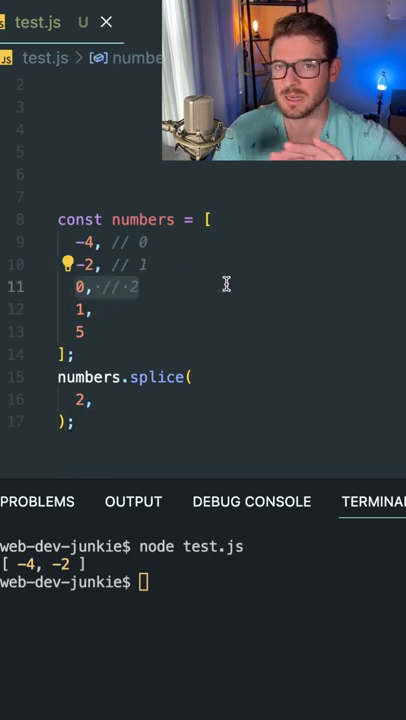
{"action": "type", "text": "console.log(n"}
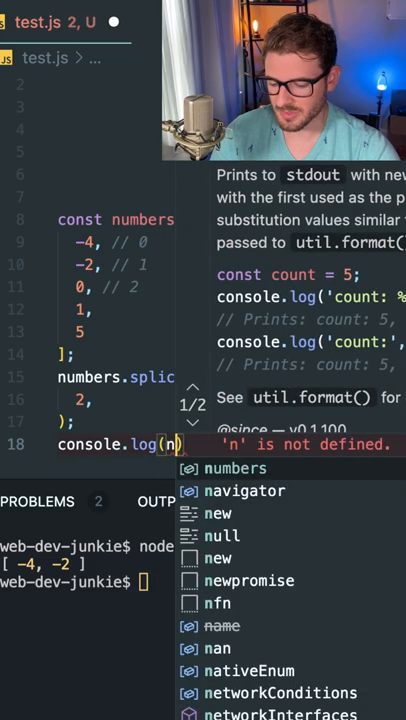